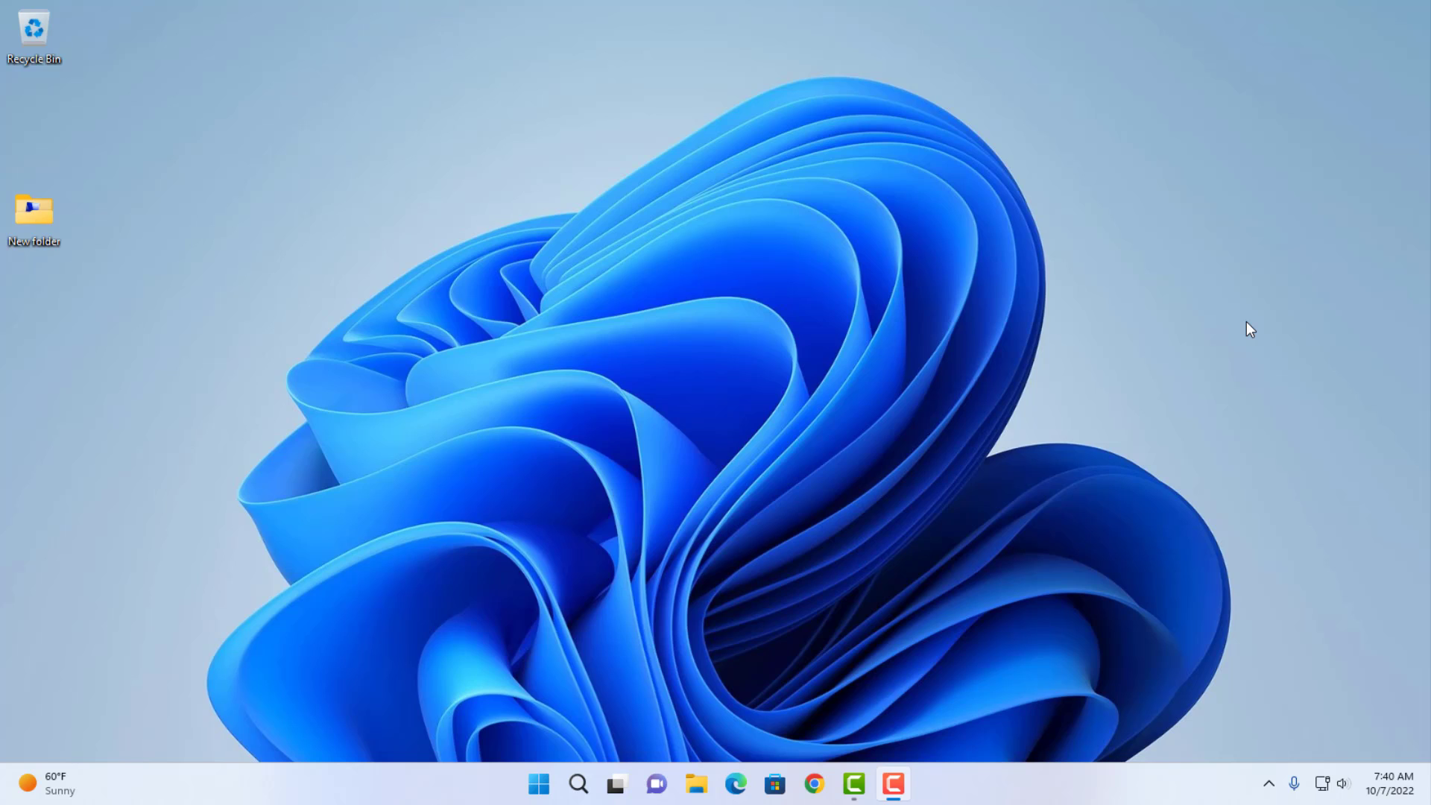
{"action": "mouse_move", "coordinate": [536, 657]}
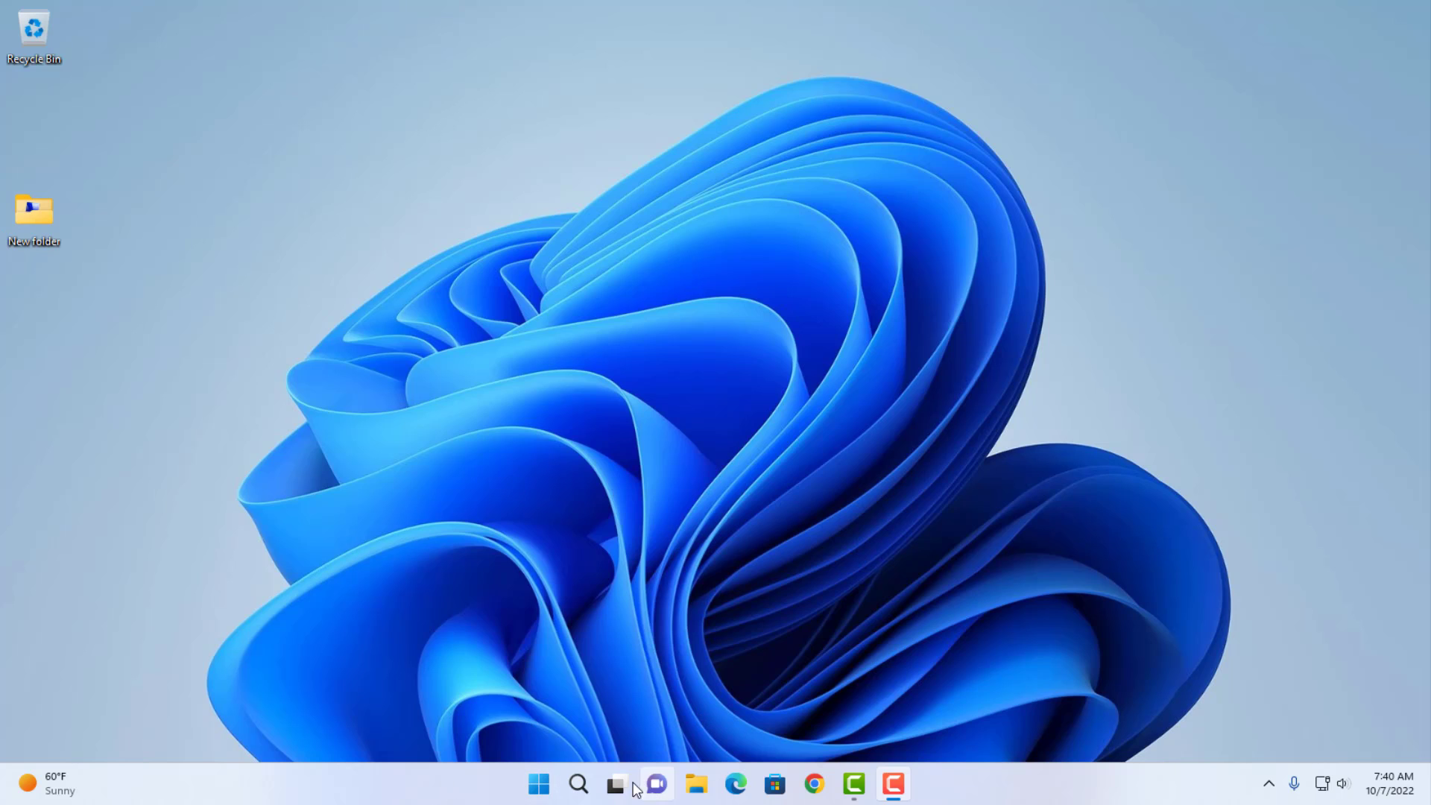
Step: Open the Start menu to reach the pinned Settings app's options
{"action": "left_click", "coordinate": [539, 784]}
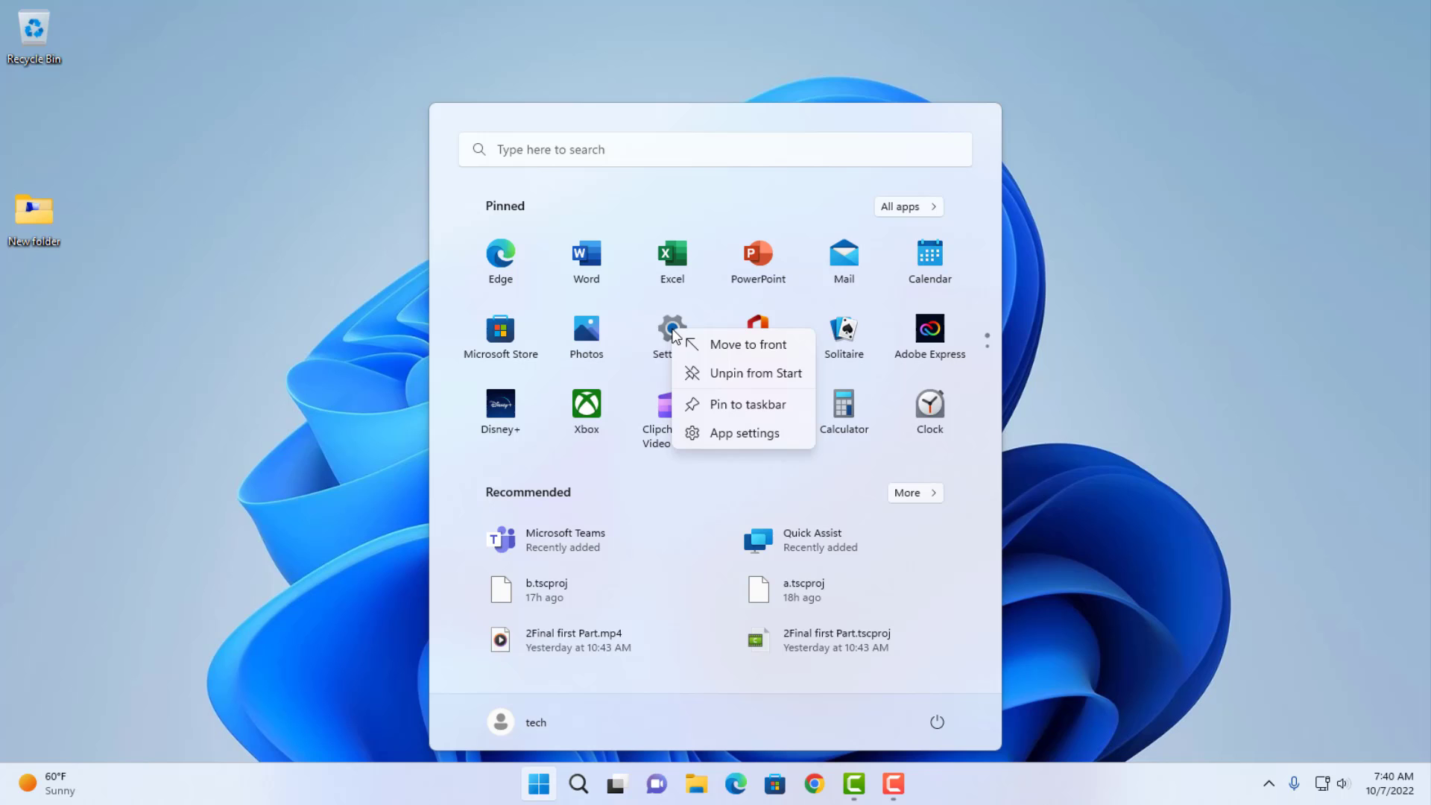
{"action": "mouse_move", "coordinate": [741, 432]}
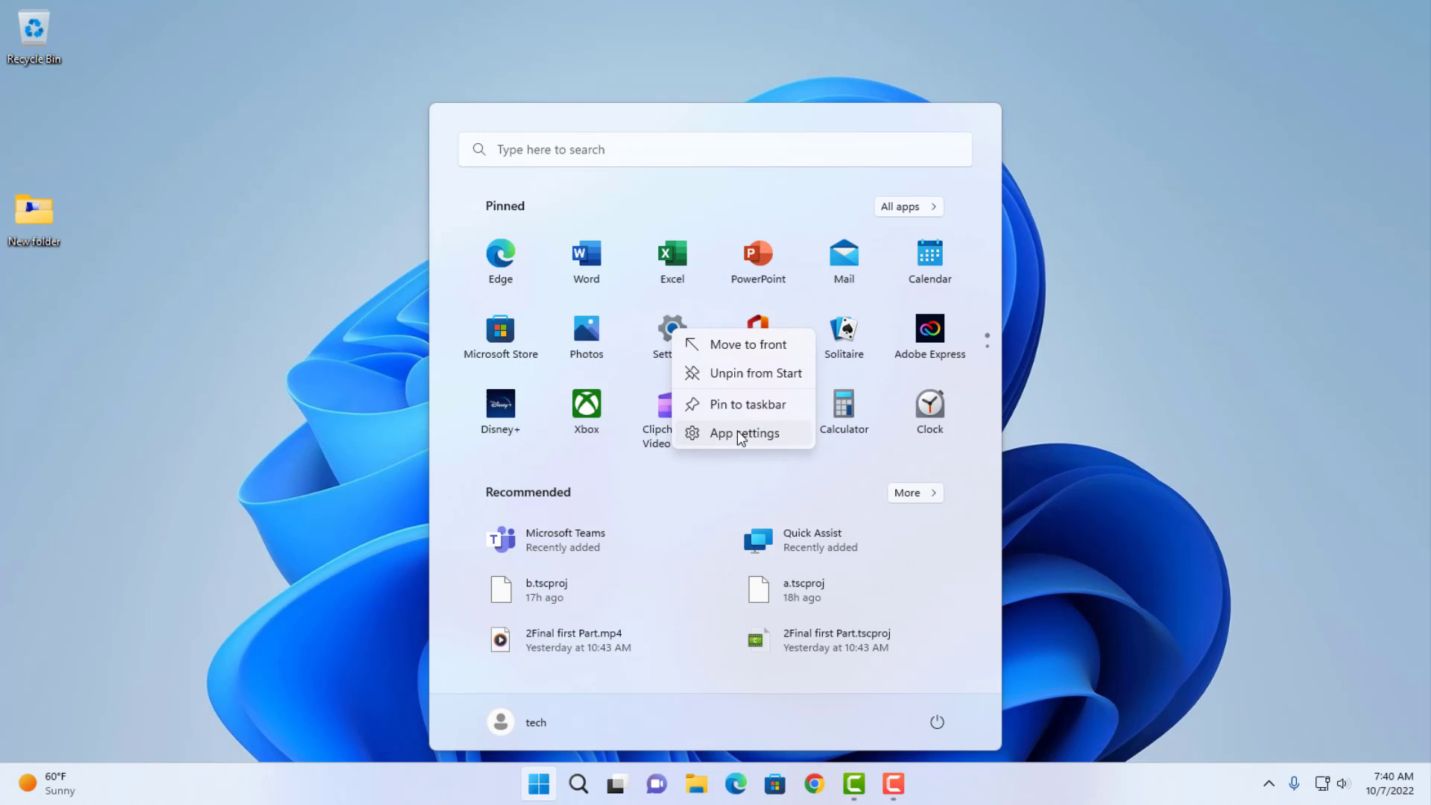
Step: Choose App settings for the Settings app to open its advanced options page
{"action": "left_click", "coordinate": [744, 432]}
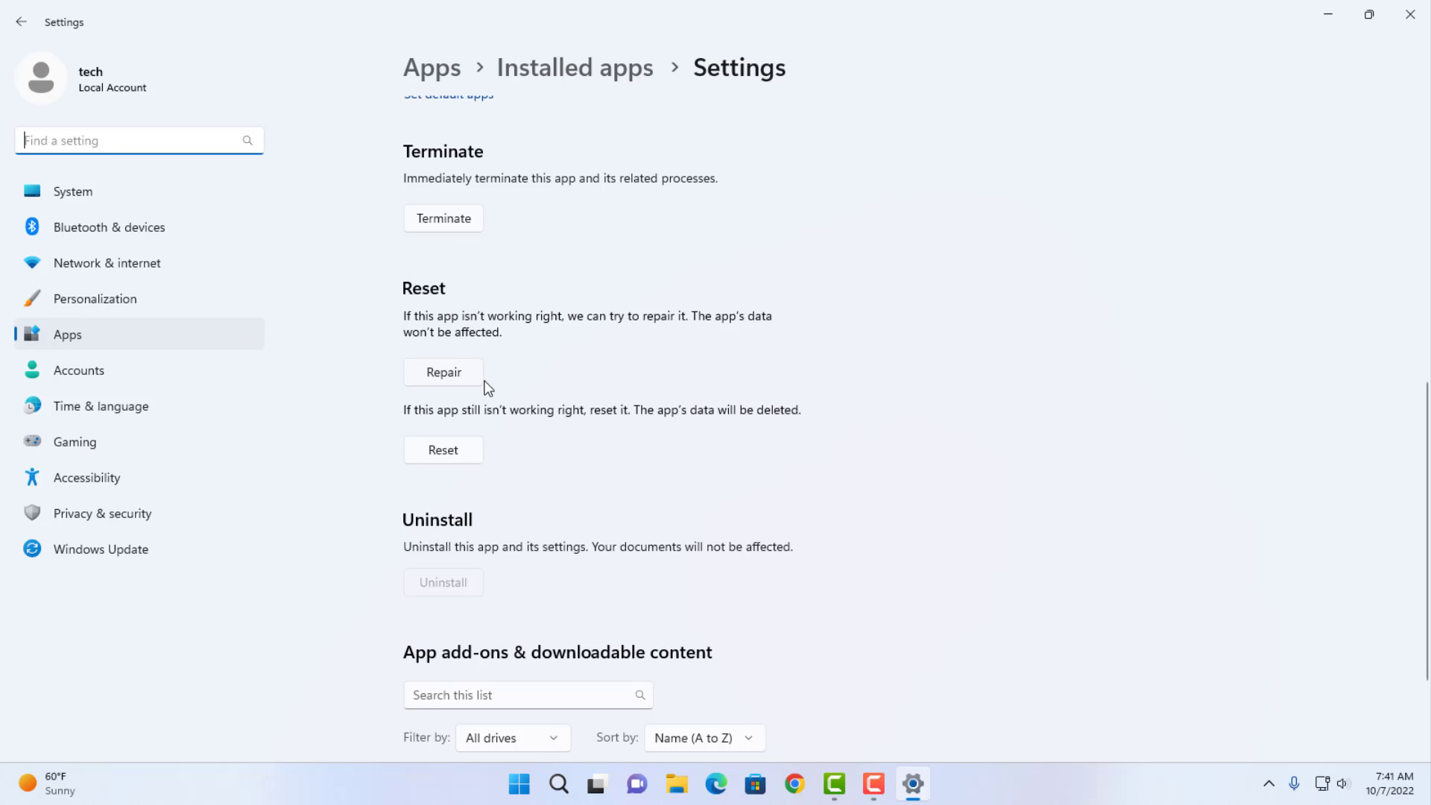
{"action": "mouse_move", "coordinate": [533, 426]}
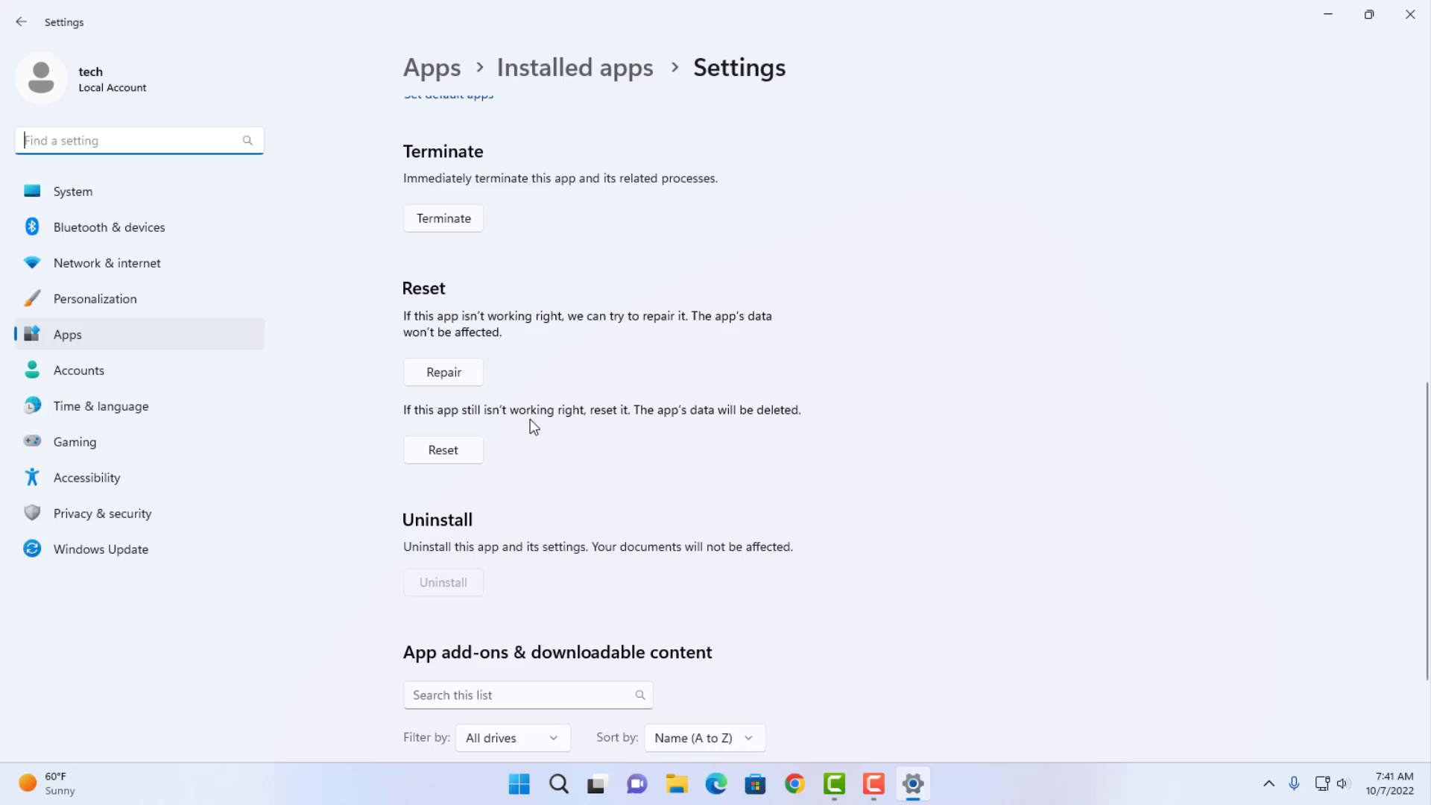
{"action": "mouse_move", "coordinate": [678, 426]}
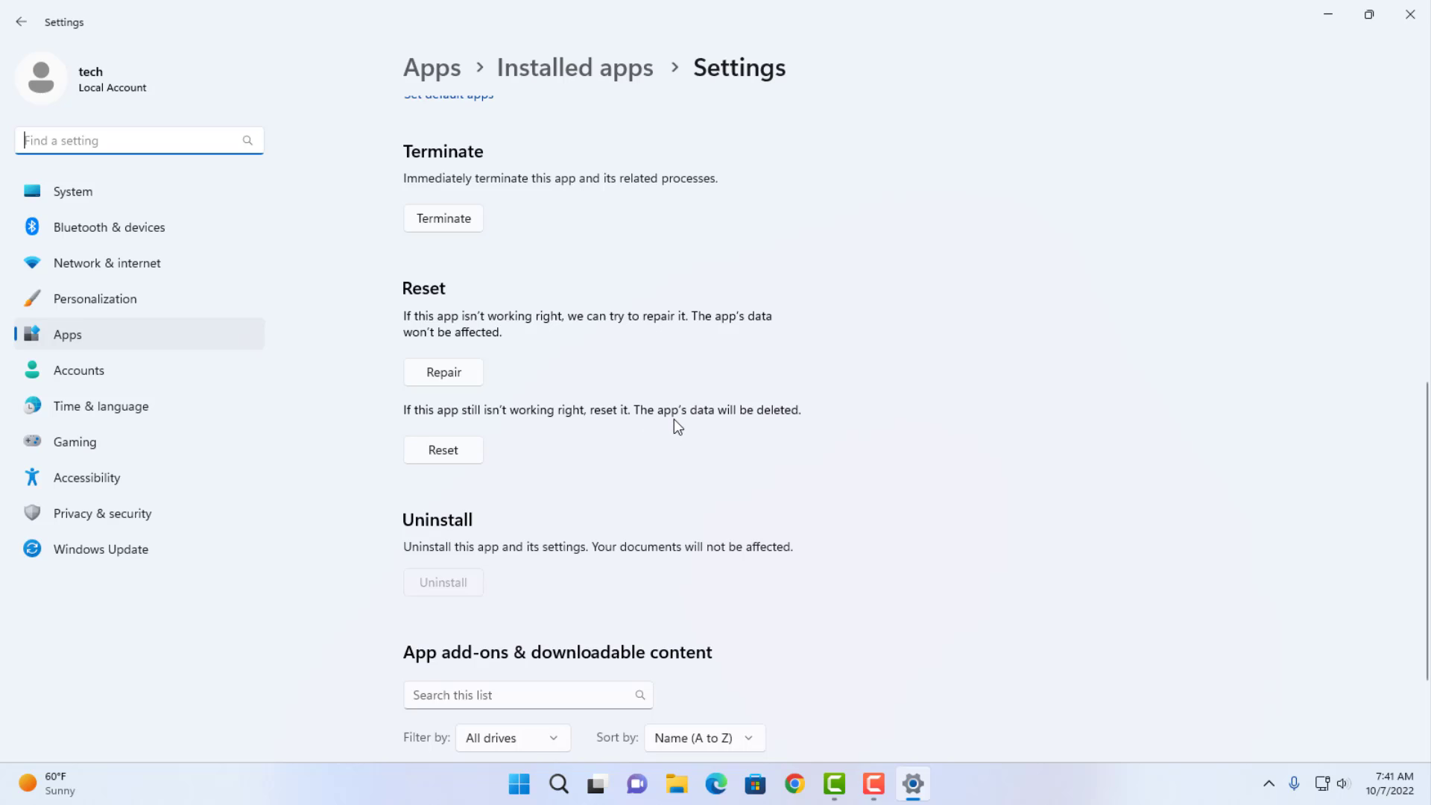
{"action": "mouse_move", "coordinate": [803, 415]}
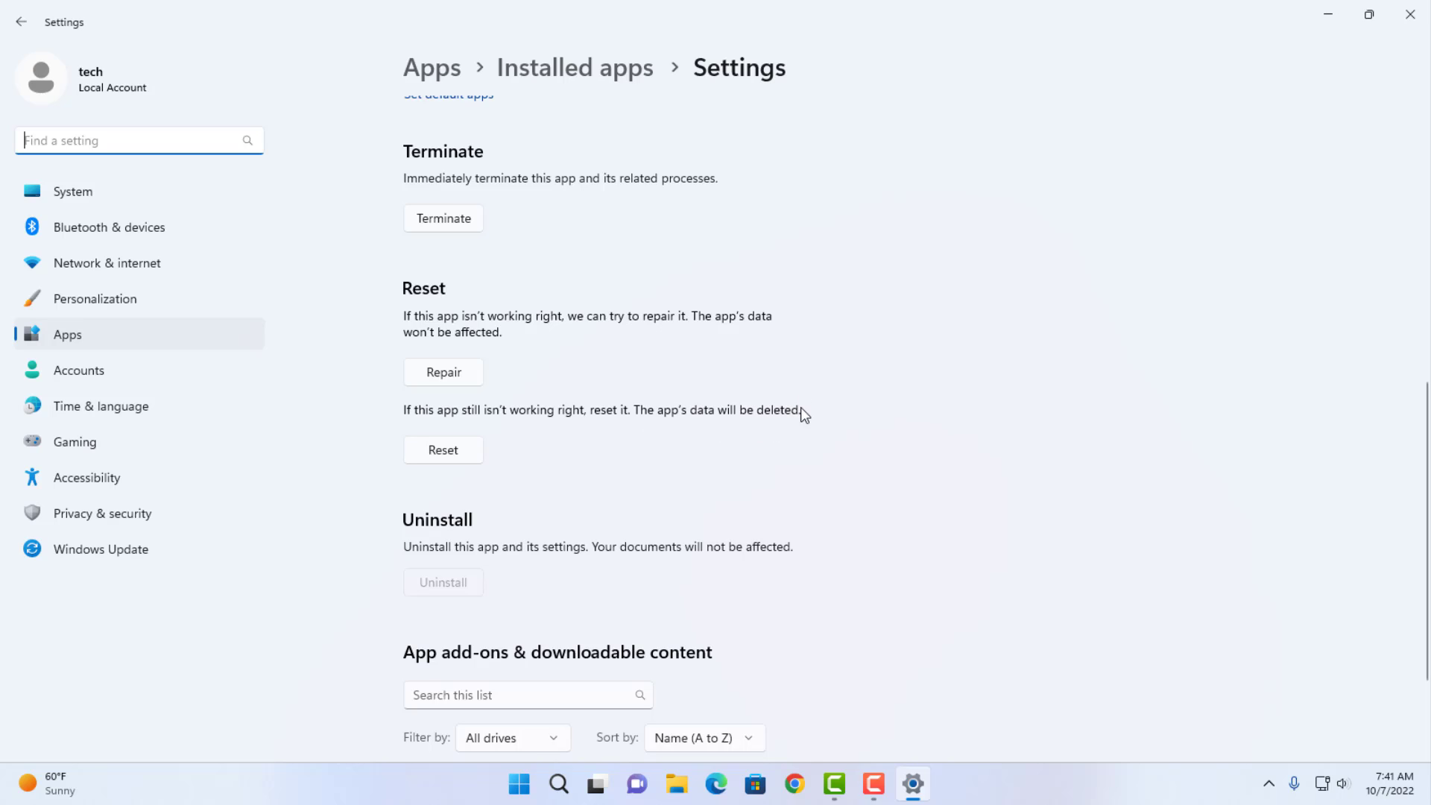
{"action": "mouse_move", "coordinate": [455, 459]}
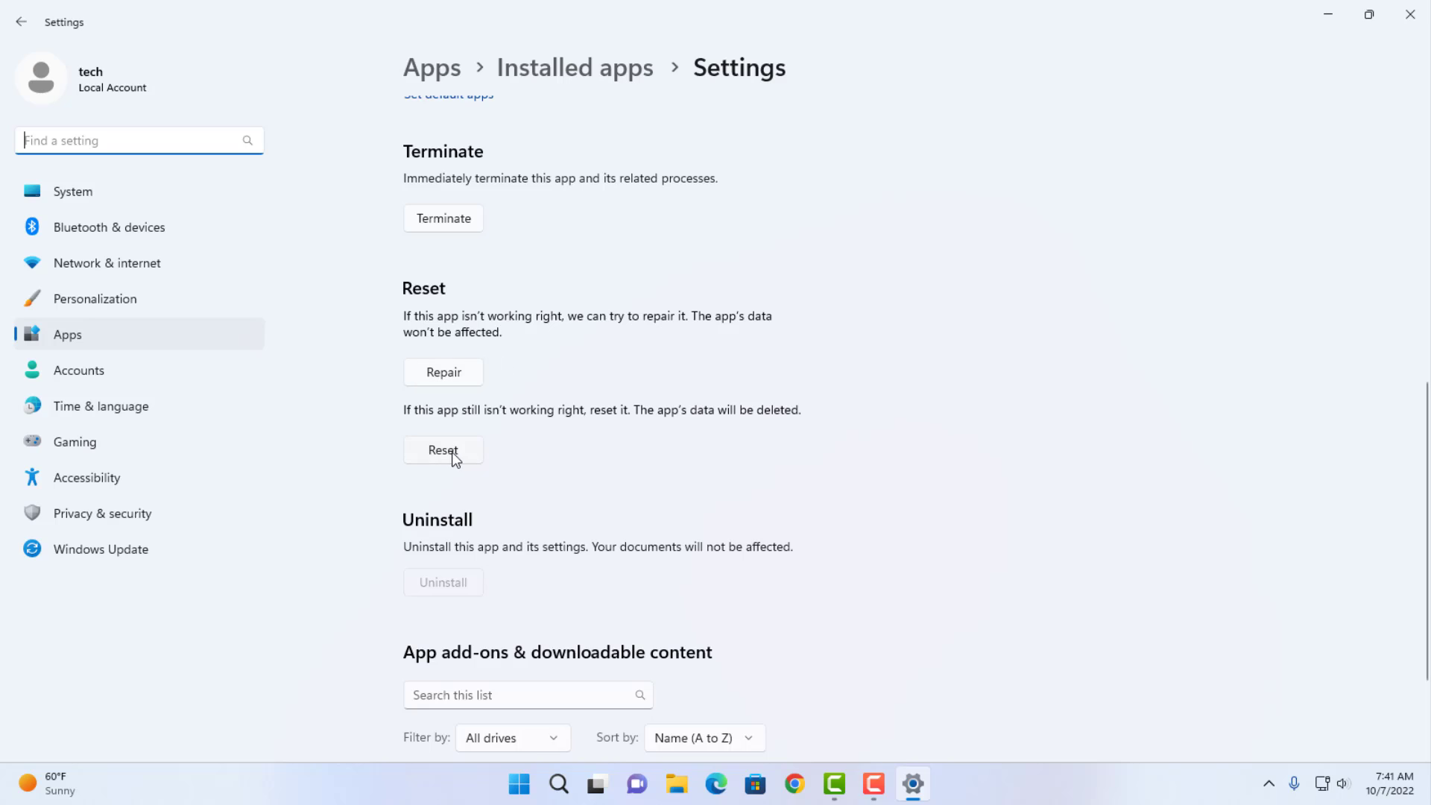
Step: Start resetting the Settings app using the Reset button
{"action": "left_click", "coordinate": [442, 450]}
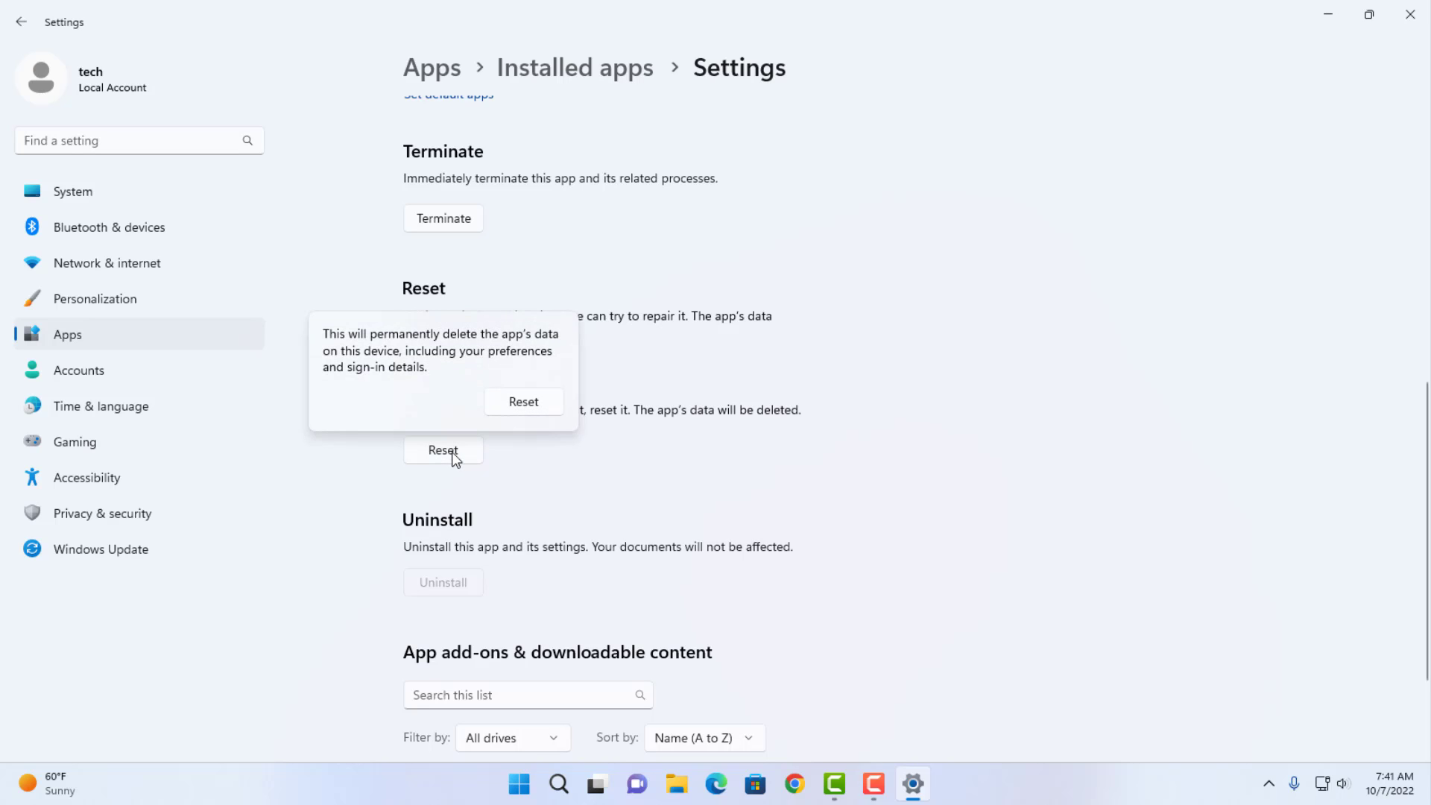
{"action": "mouse_move", "coordinate": [418, 384]}
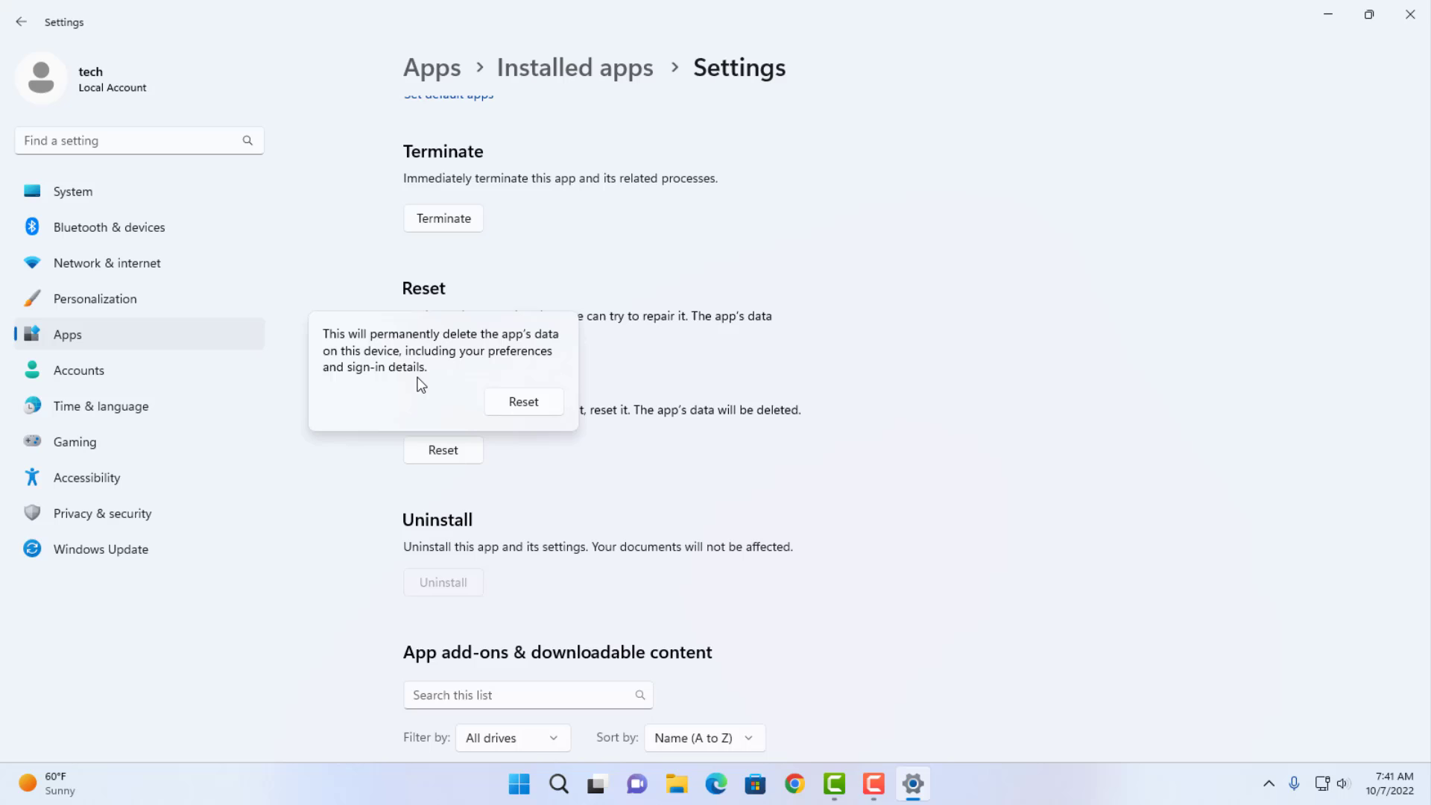
{"action": "mouse_move", "coordinate": [500, 346]}
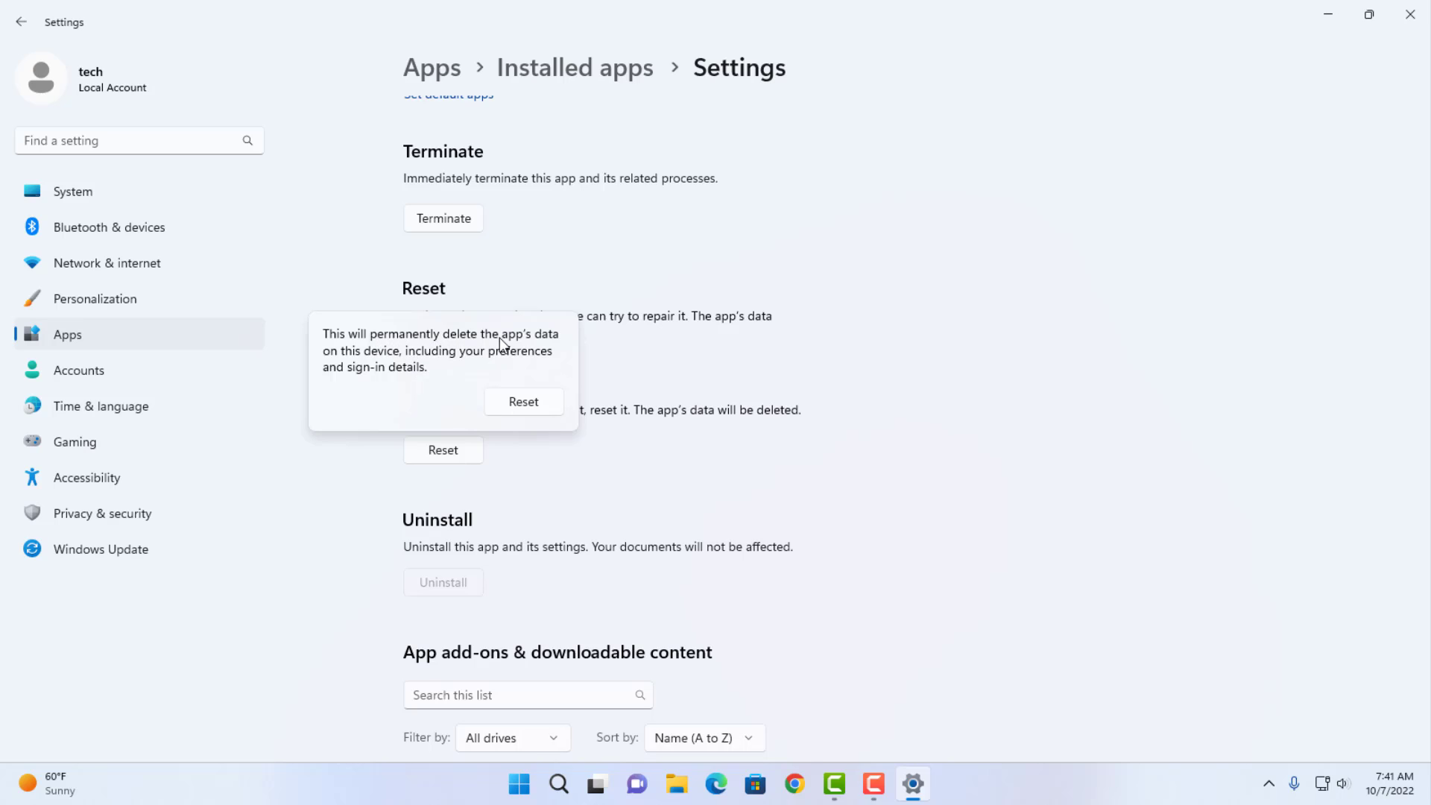
{"action": "mouse_move", "coordinate": [471, 357]}
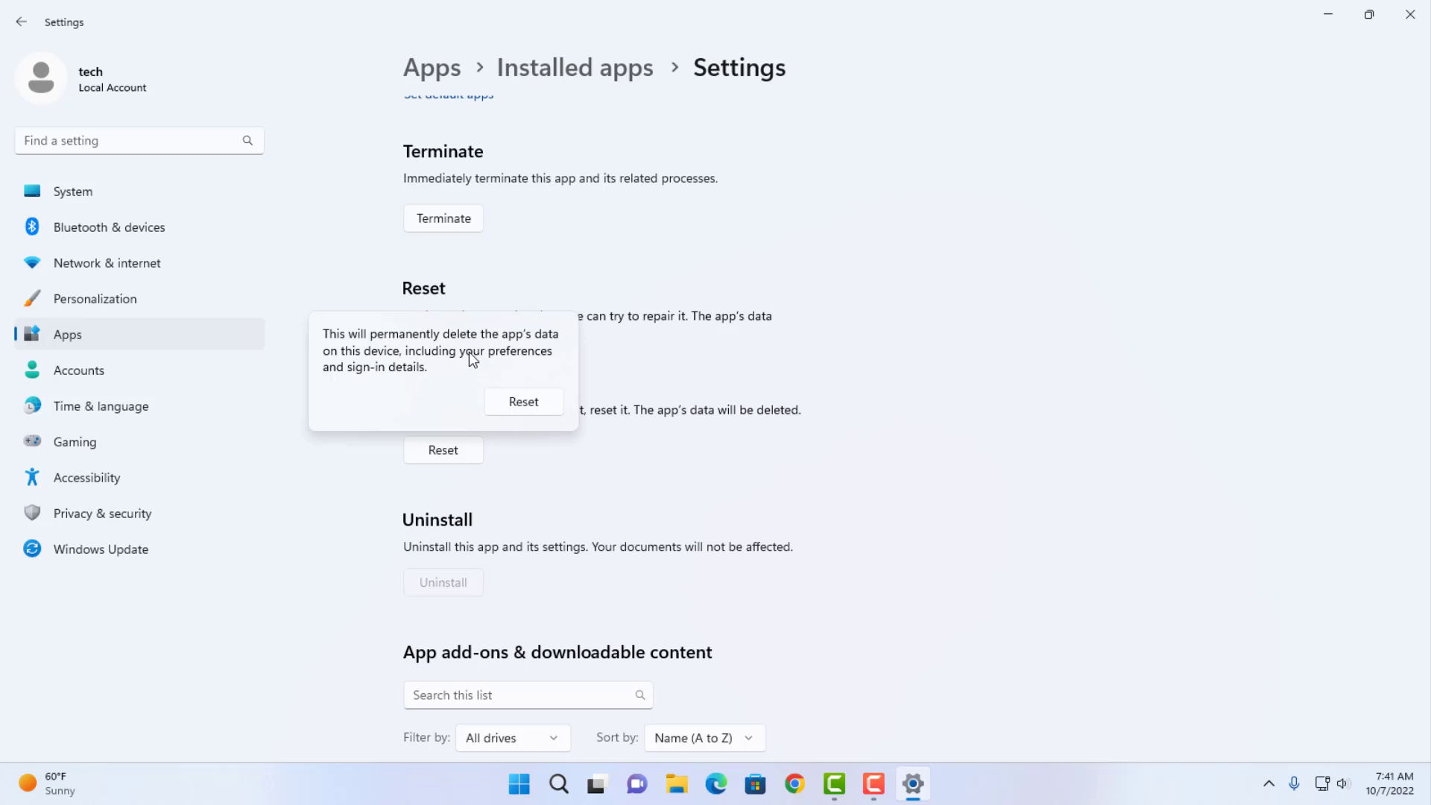
{"action": "mouse_move", "coordinate": [423, 378]}
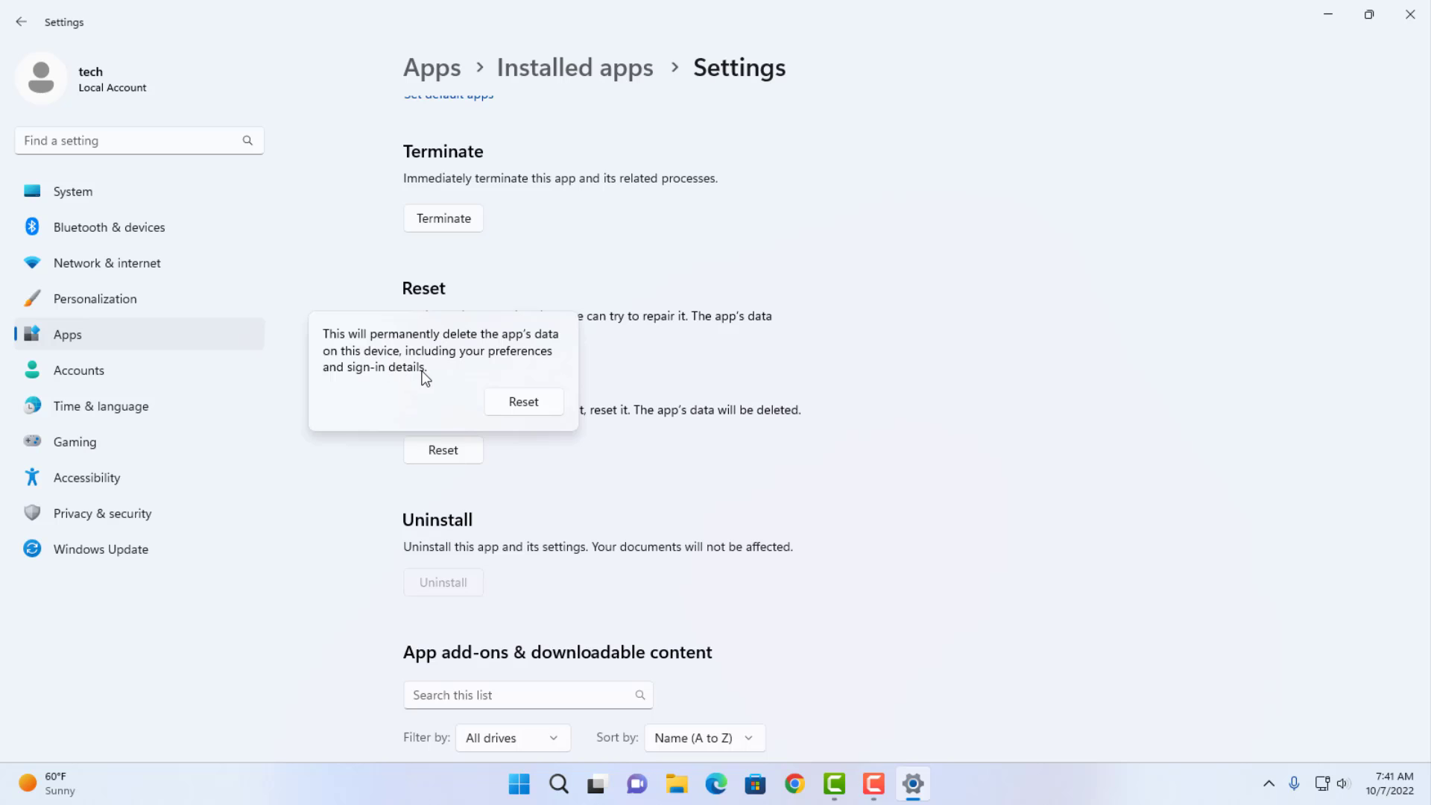
{"action": "mouse_move", "coordinate": [523, 402]}
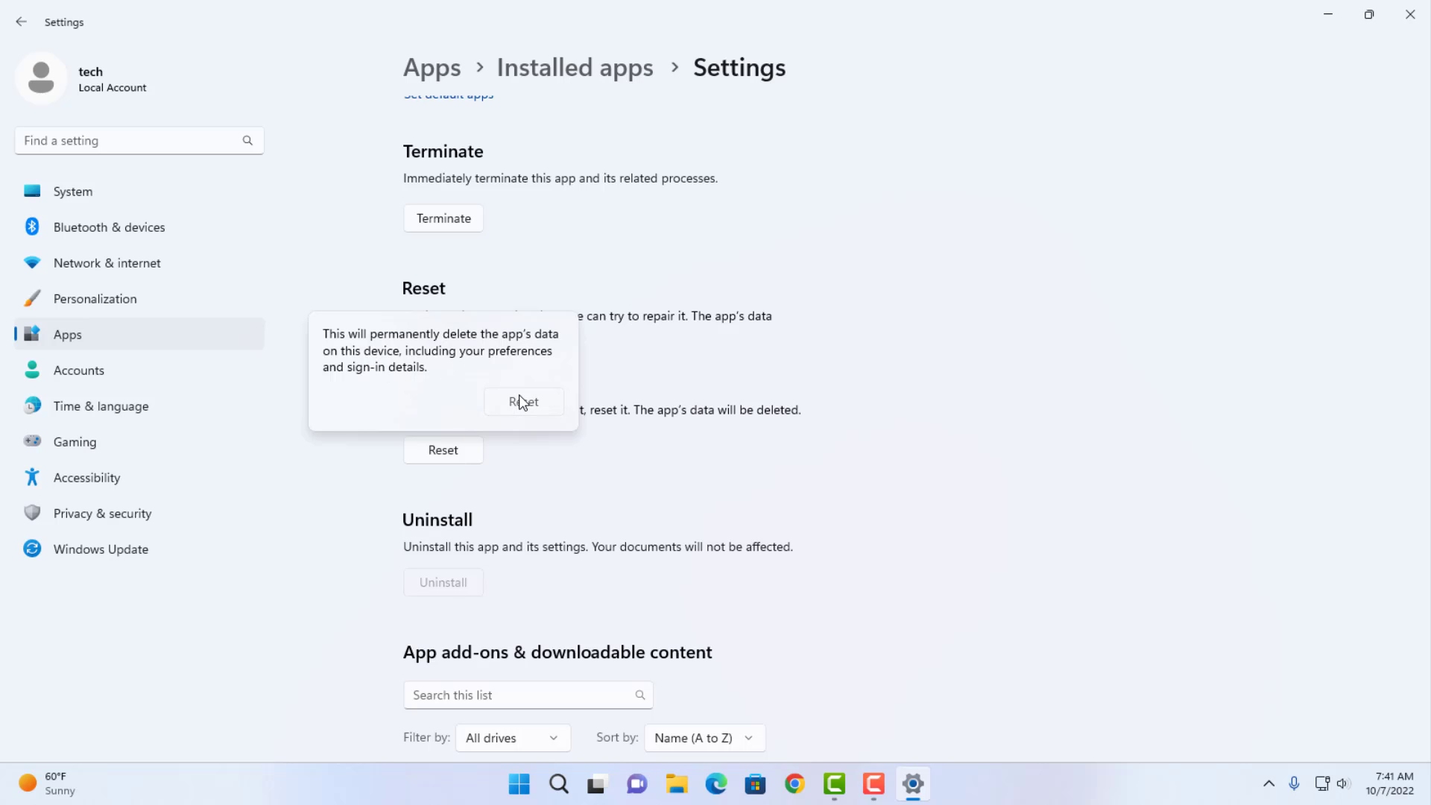
Step: Confirm resetting the Settings app's data, then dismiss the Start menu
{"action": "left_click", "coordinate": [517, 784]}
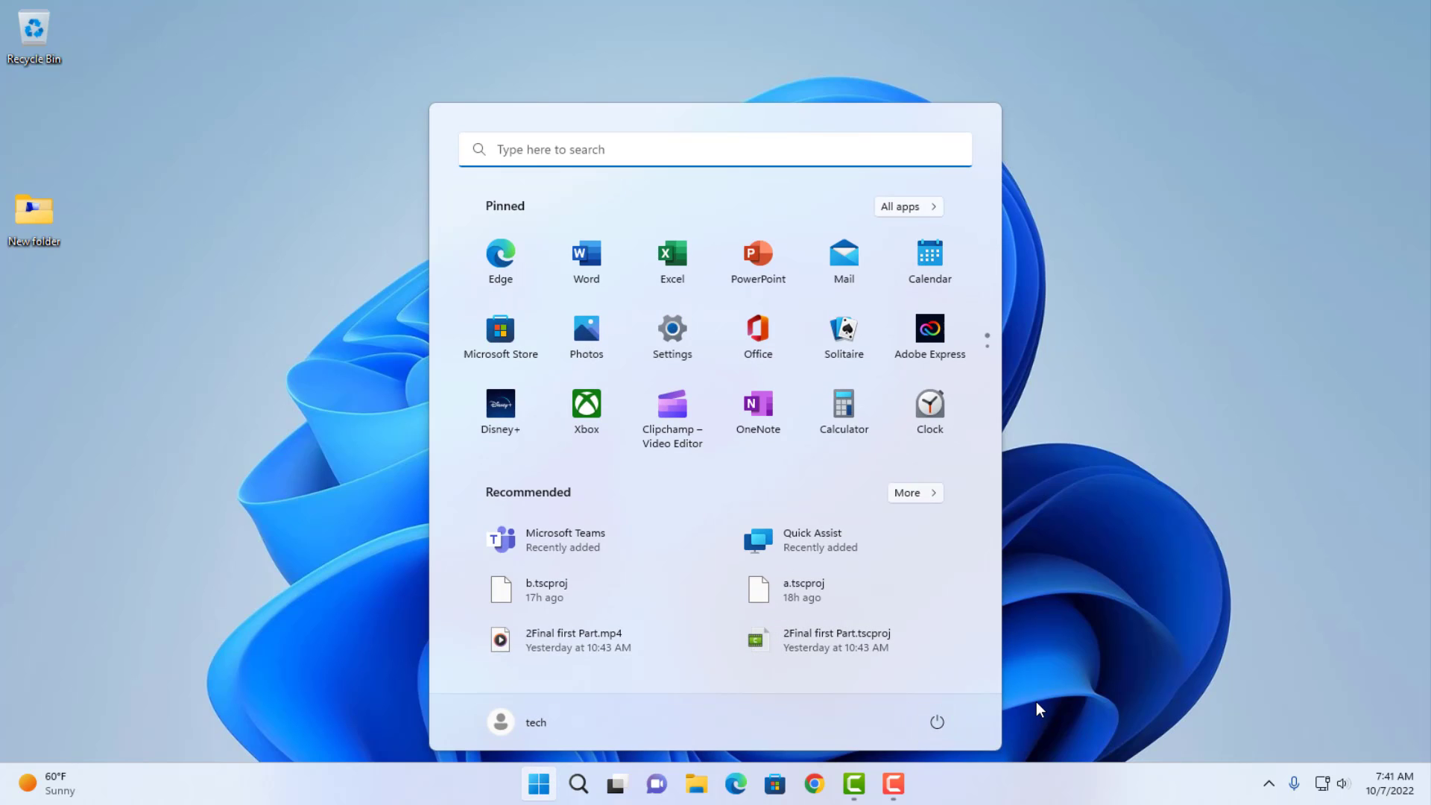
{"action": "left_click", "coordinate": [537, 783]}
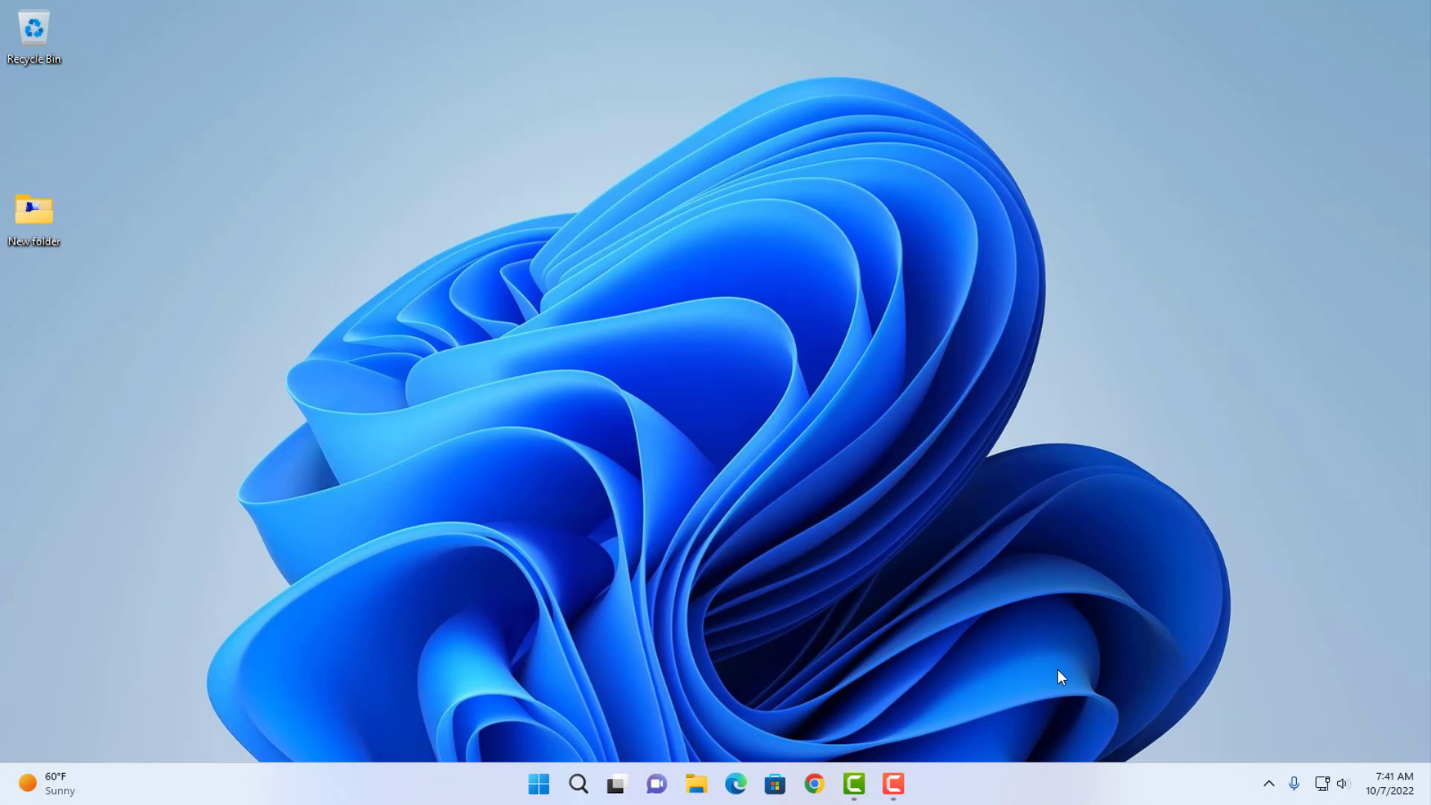